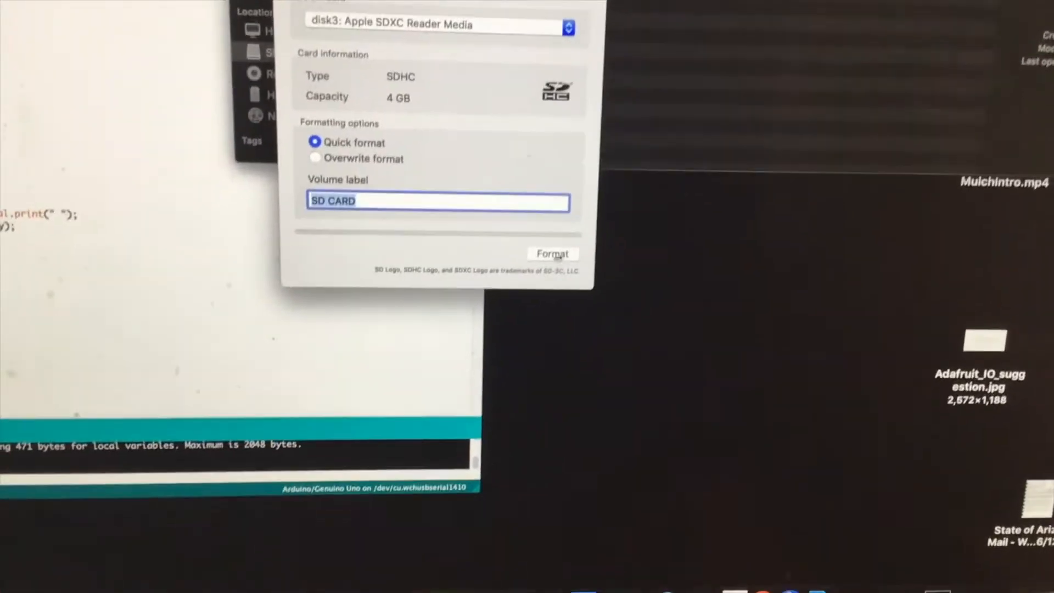
Quick-format the 4 GB card as FAT32 labelled SD CARD and dismiss the completion notice.
click(553, 253)
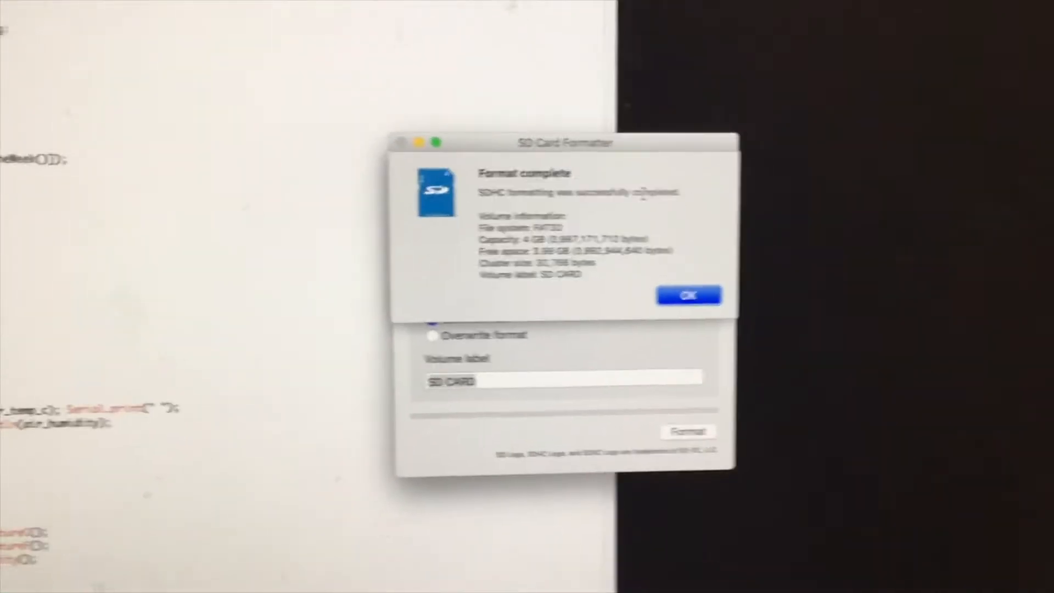
click(688, 295)
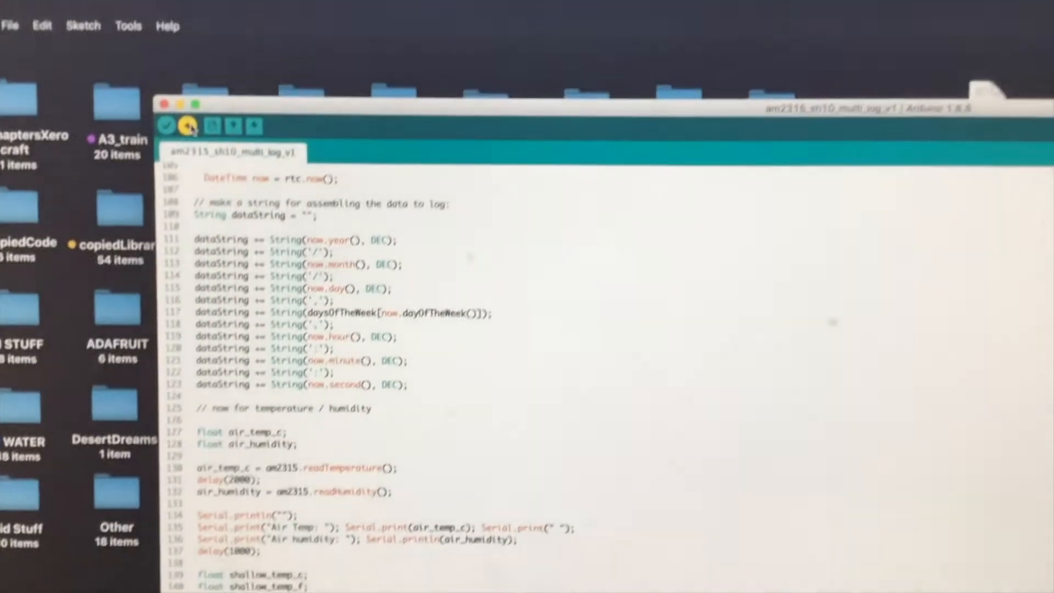
Upload the am2315_sh10_multi_log_v1 logging sketch to the Arduino board.
click(189, 126)
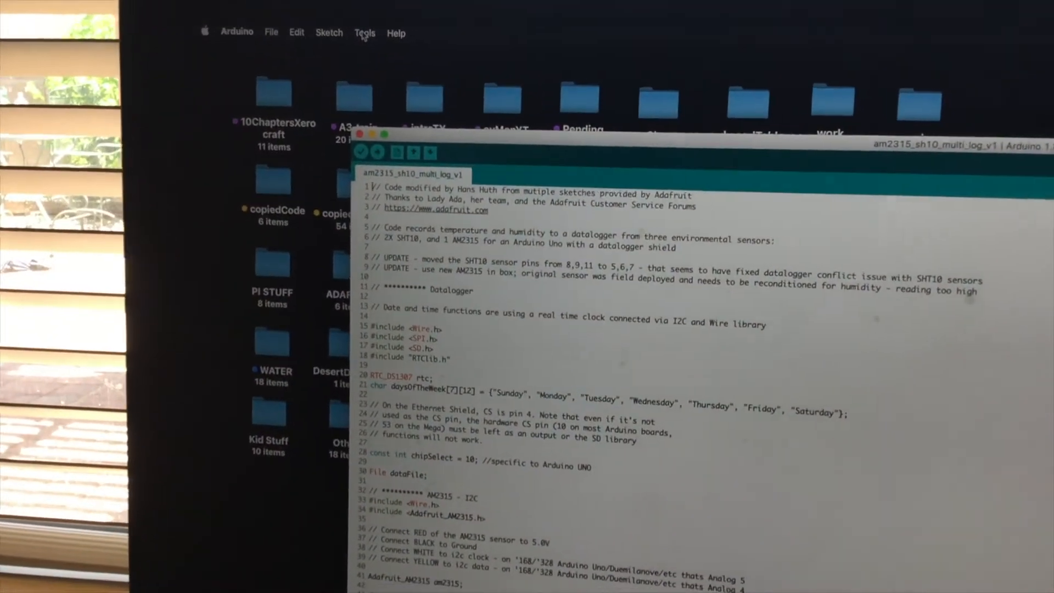
Open the Serial Monitor from the Tools menu to watch live sensor readings.
click(365, 32)
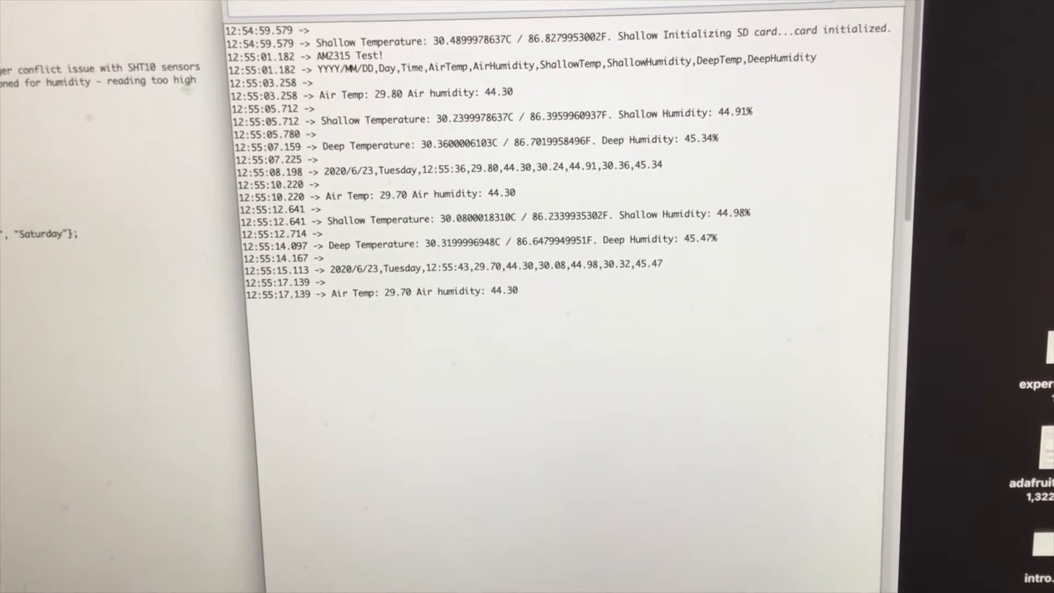
scroll(down, 3)
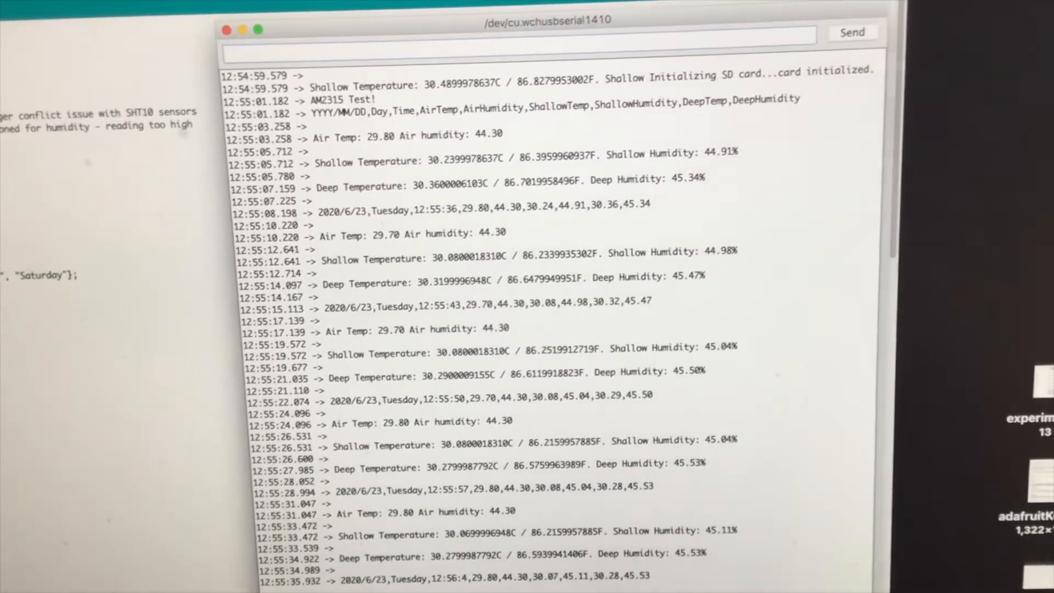
scroll(down, 3)
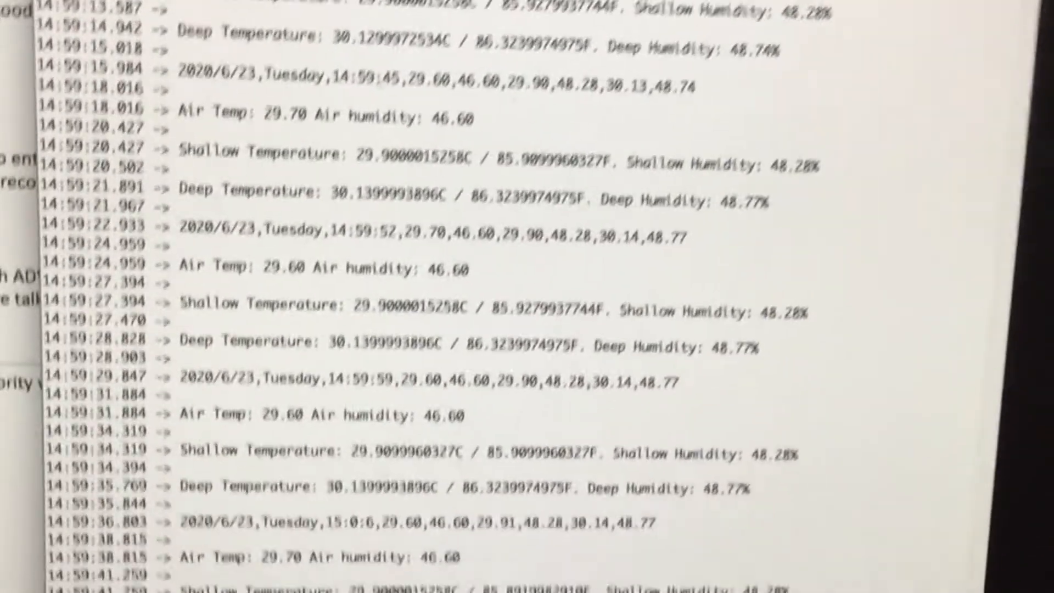
scroll(down, 3)
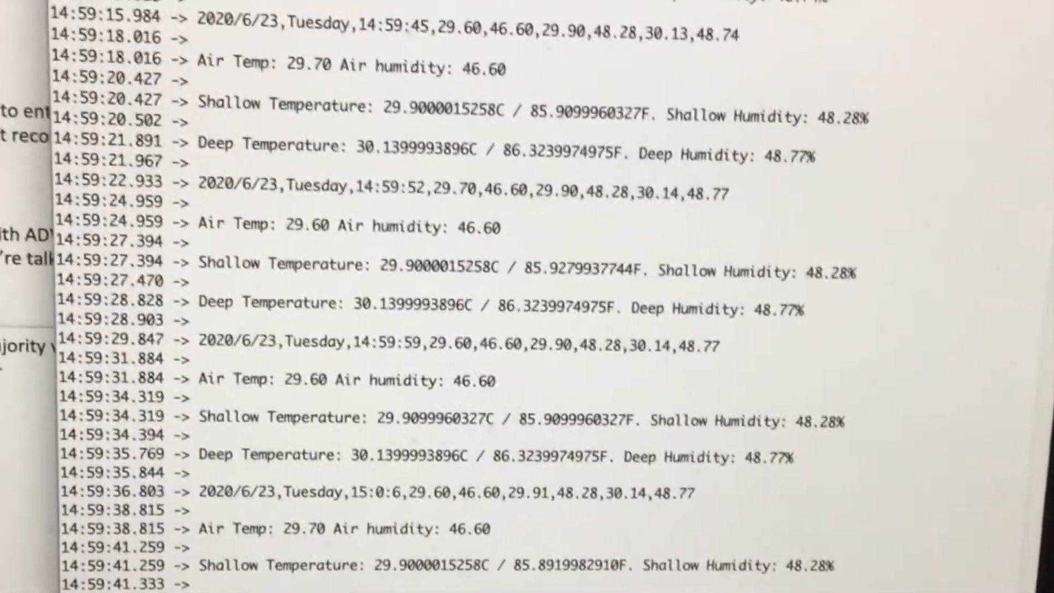
scroll(down, 3)
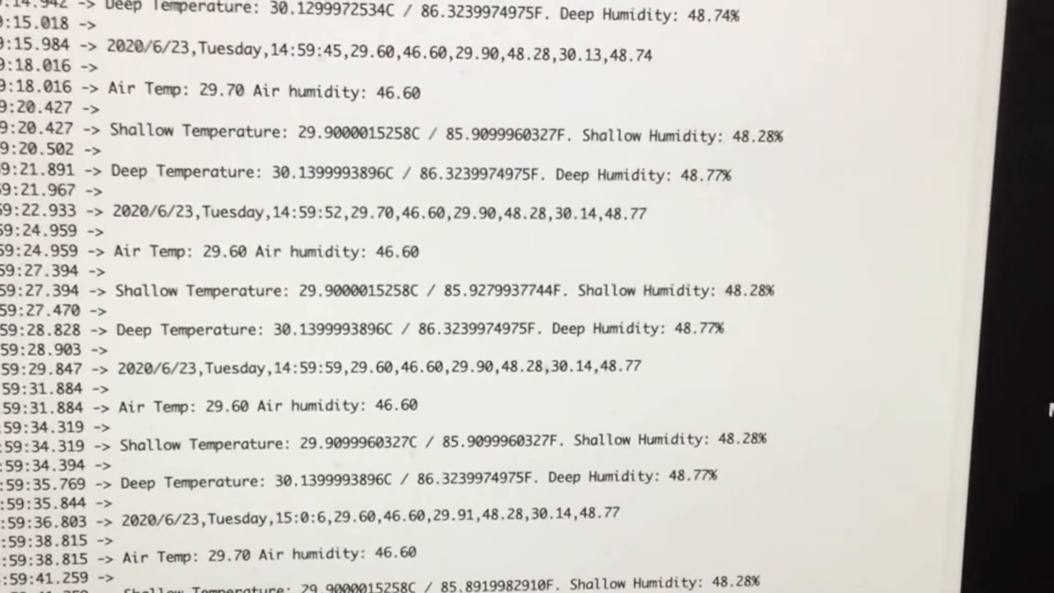
scroll(down, 3)
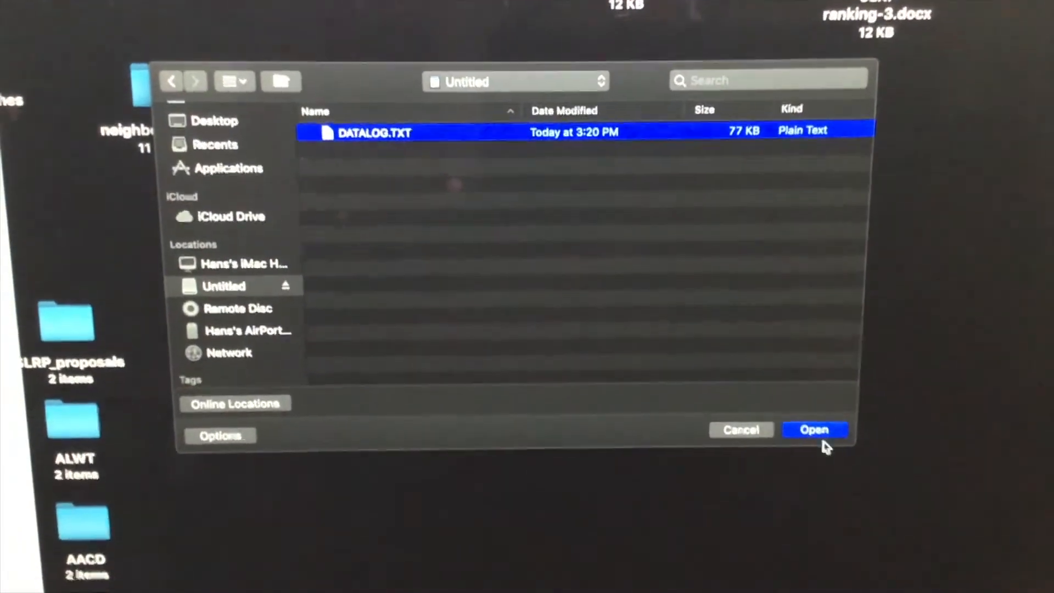
Open DATALOG.TXT and import it as Delimited with Comma separators.
click(815, 429)
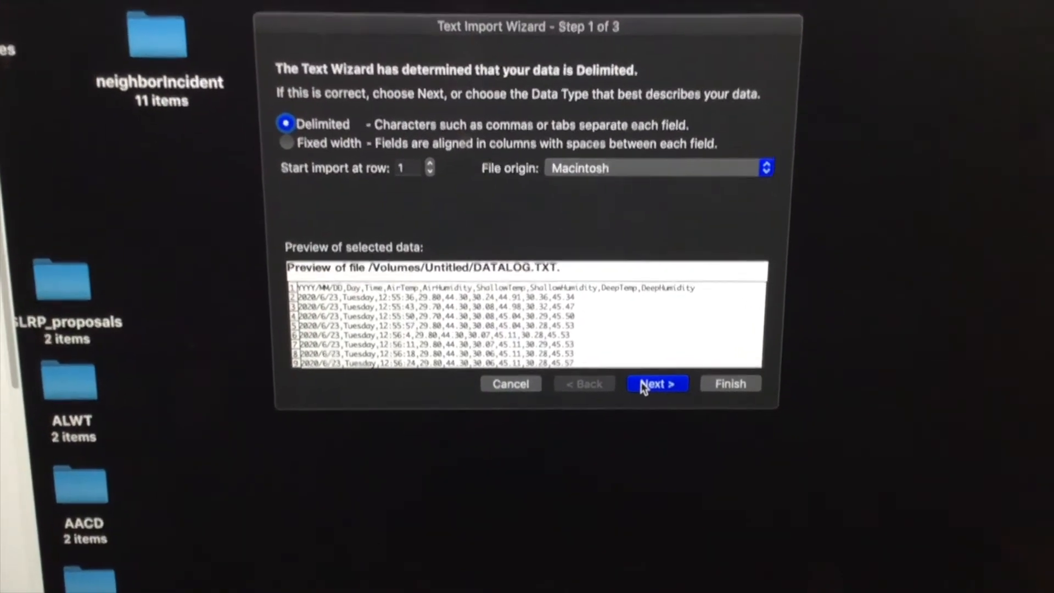
click(656, 383)
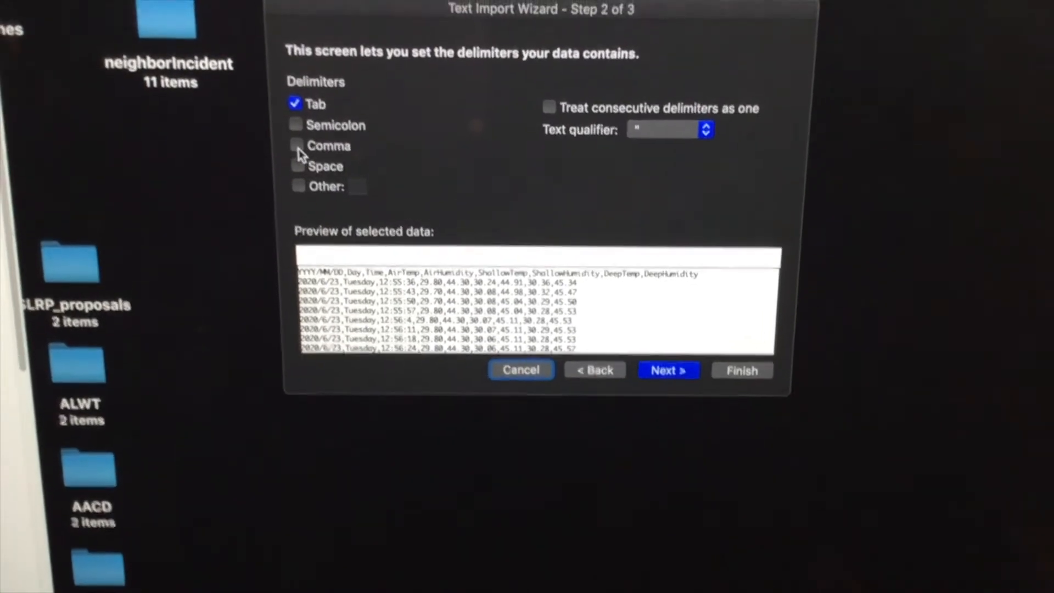
click(296, 145)
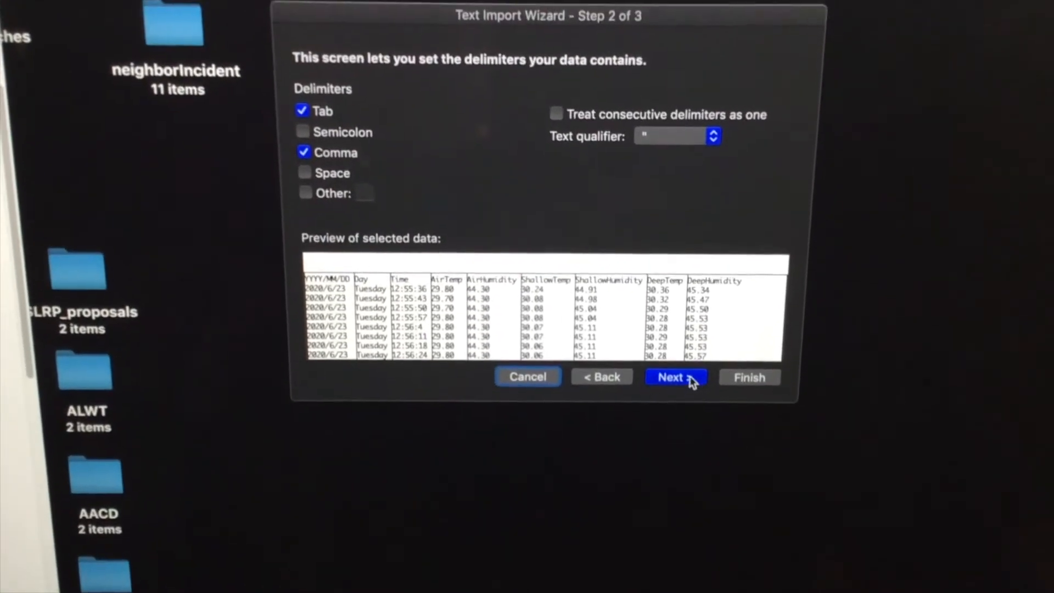
click(675, 377)
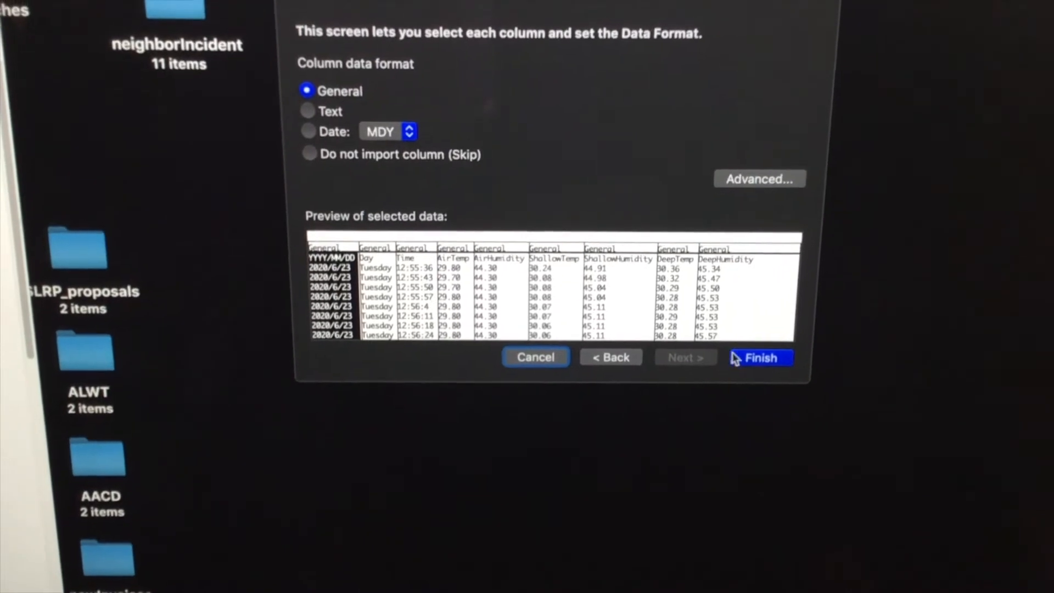
click(761, 357)
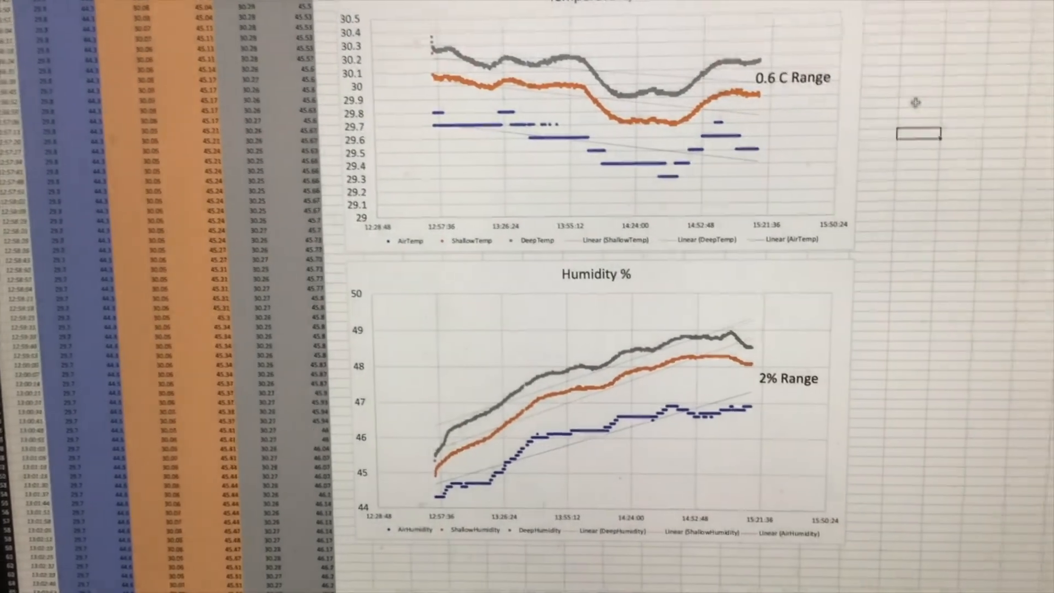
scroll(left, 3)
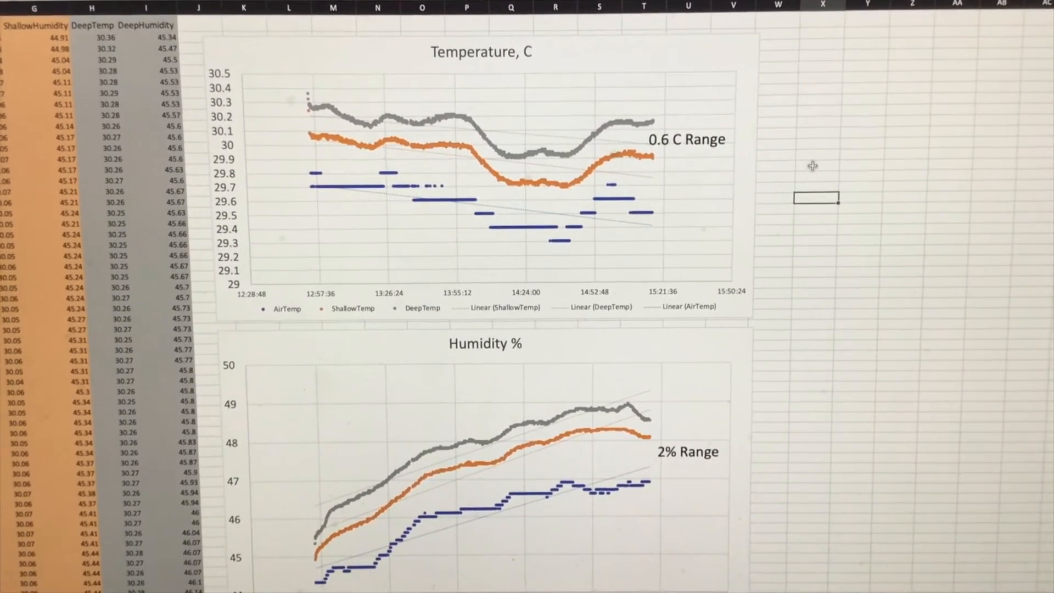
scroll(down, 3)
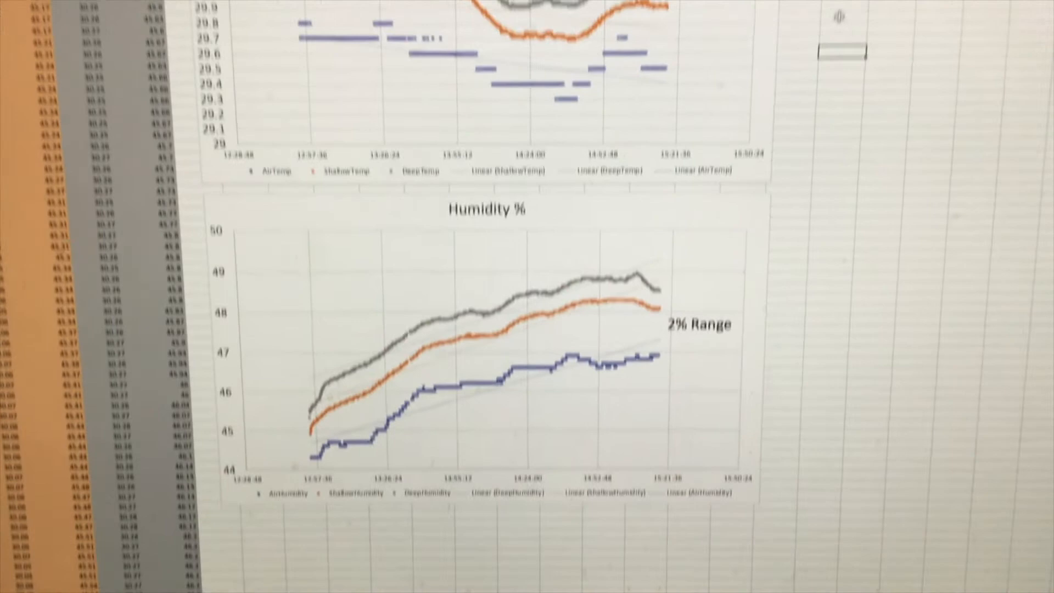
scroll(down, 3)
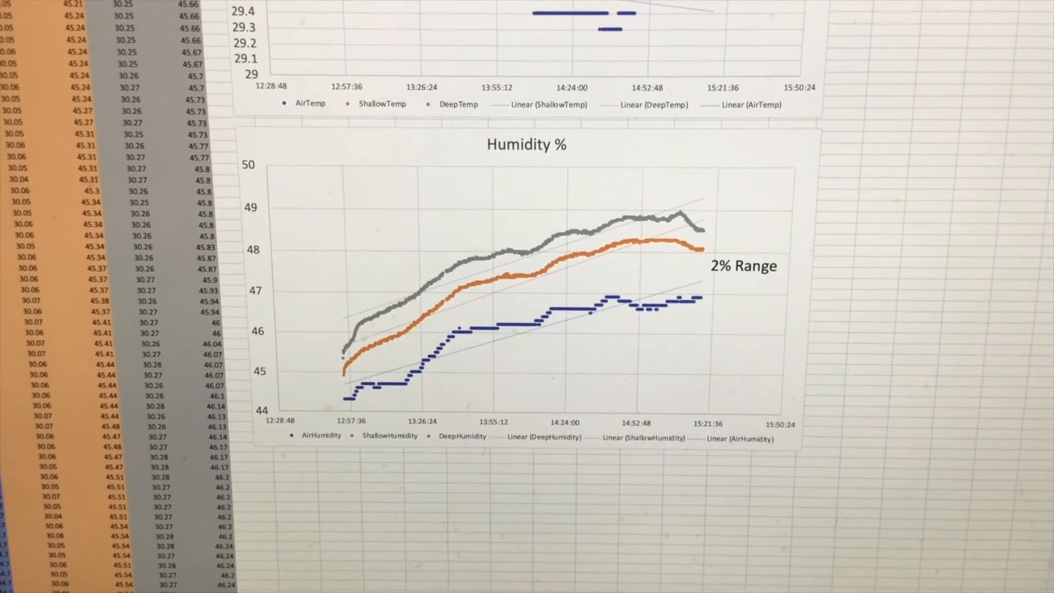
scroll(down, 3)
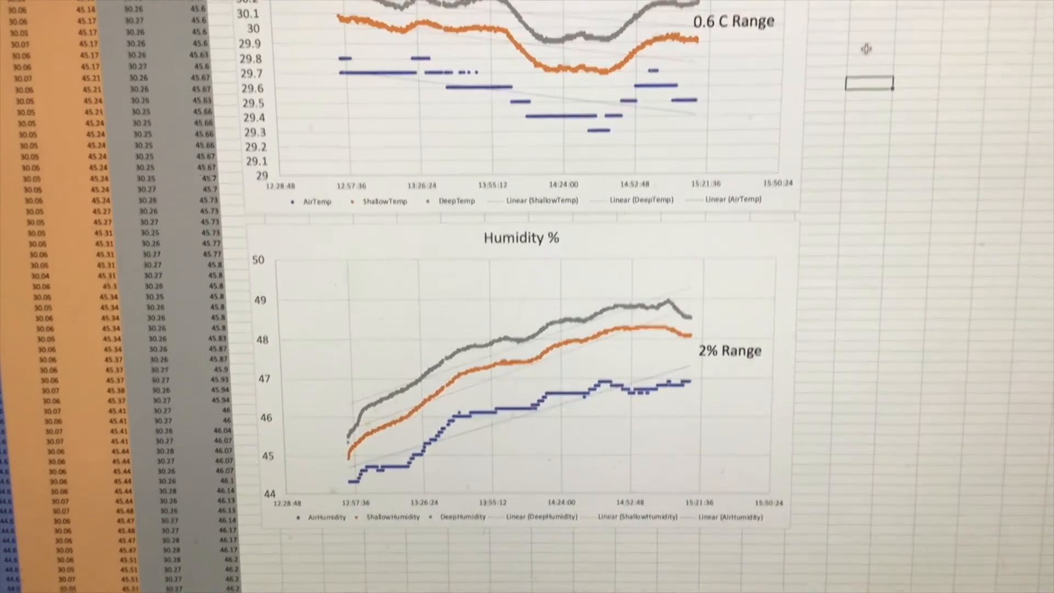
scroll(down, 3)
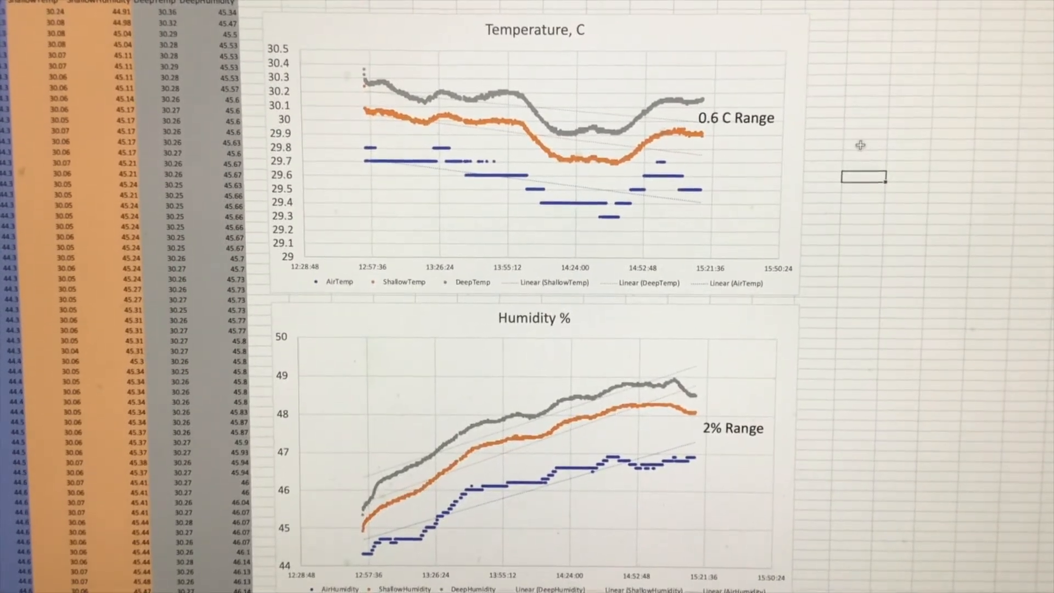
scroll(down, 3)
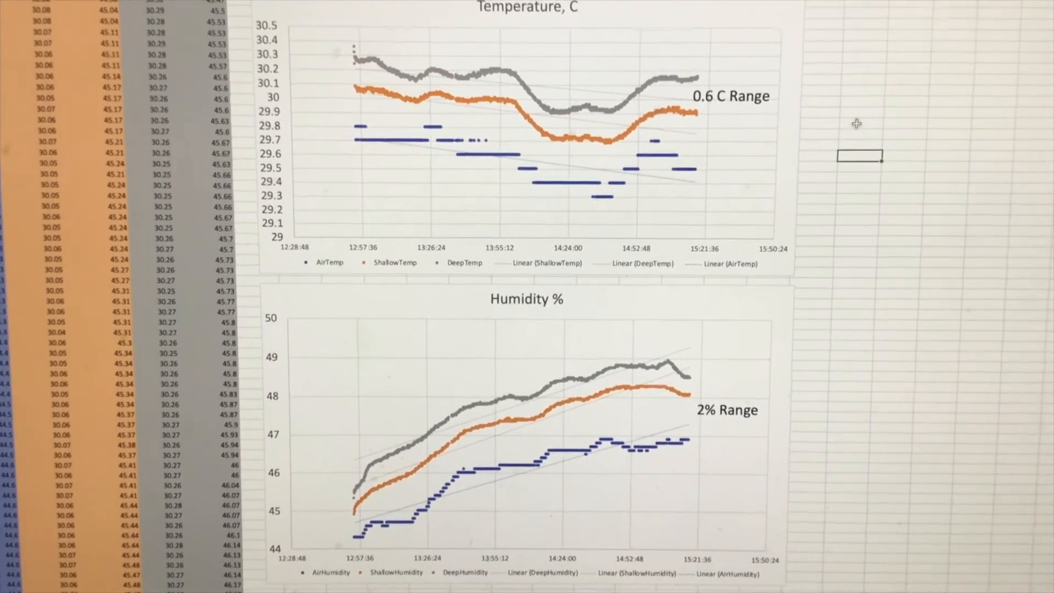